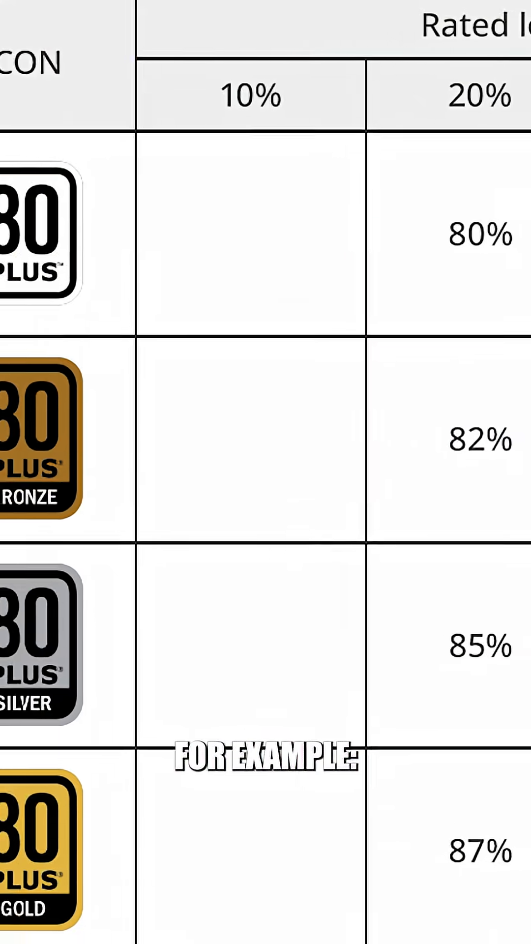
scroll("right", 3)
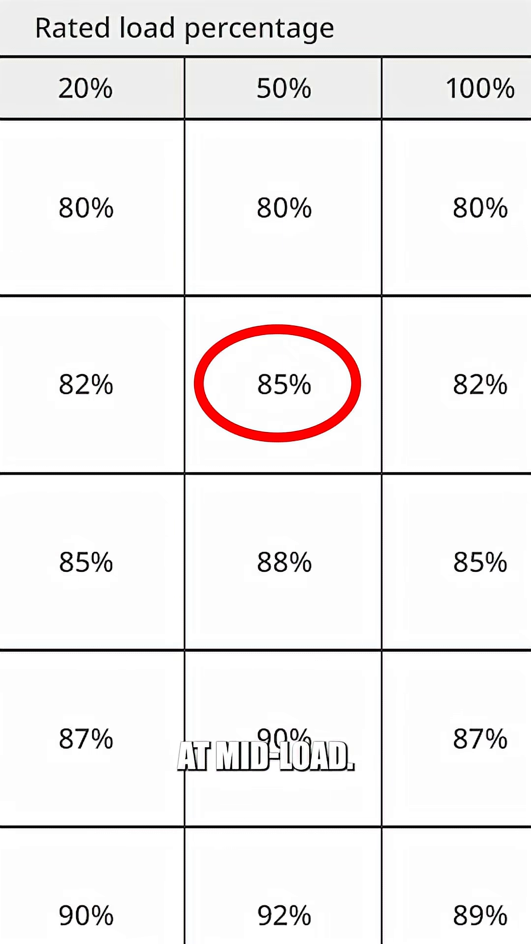
scroll("down", 3)
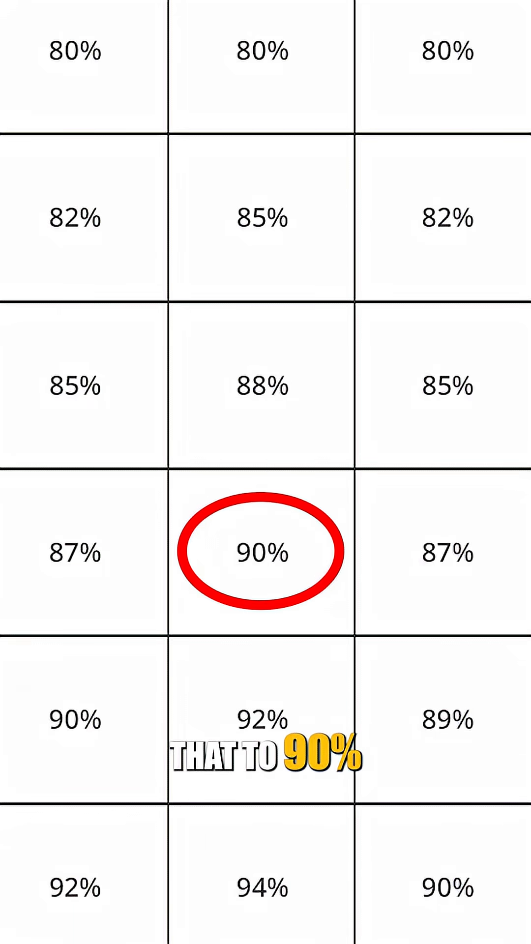
scroll("down", 3)
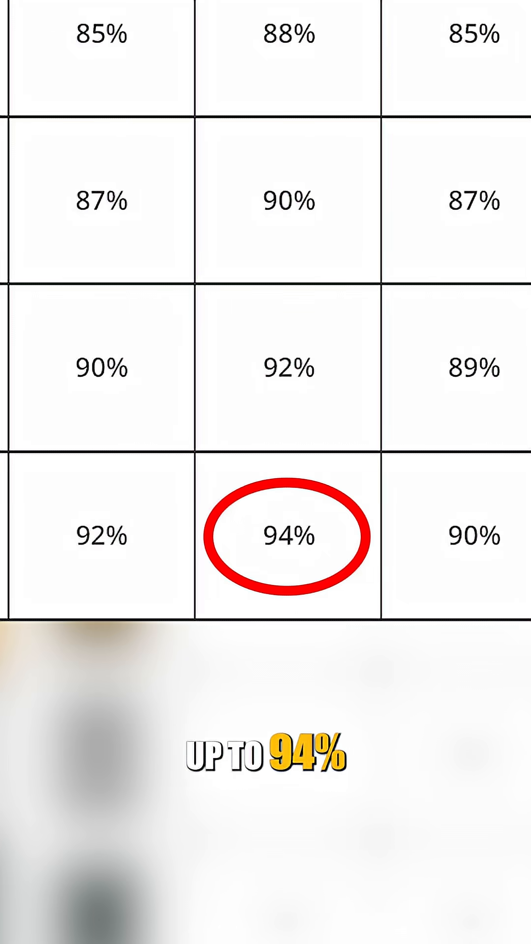